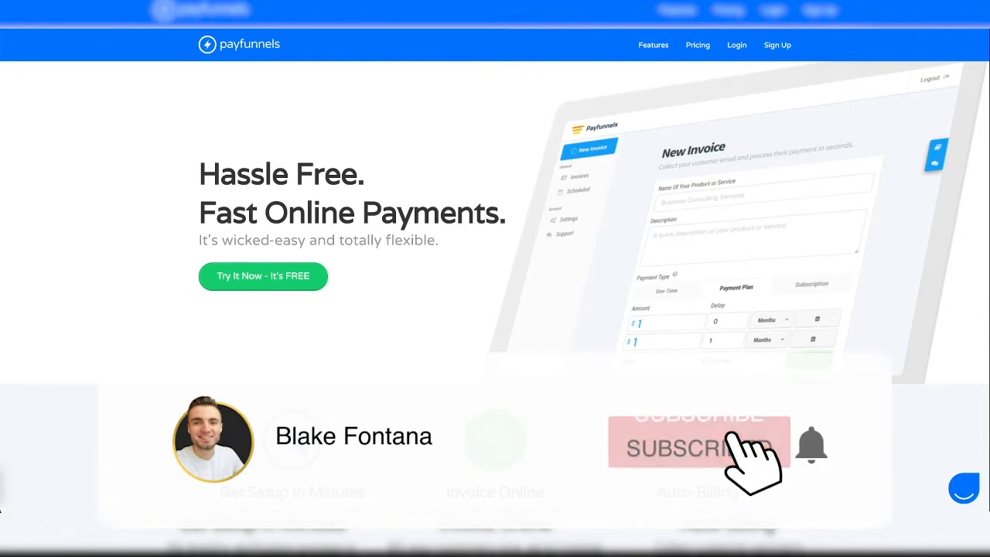
# - Log in to PayFunnels and reach a blank Add New Invoice form from the sidebar
pyautogui.click(693, 447)
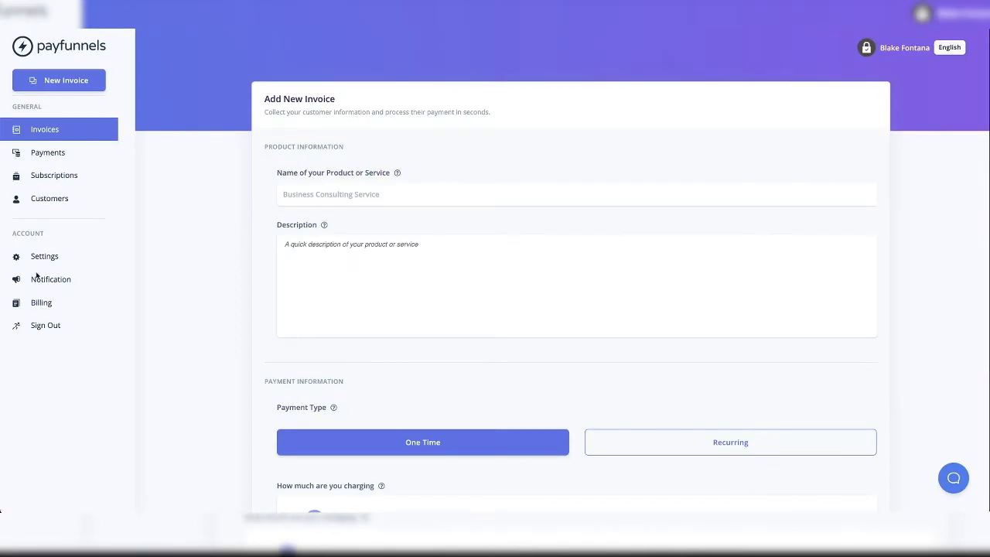
pyautogui.moveTo(150, 263)
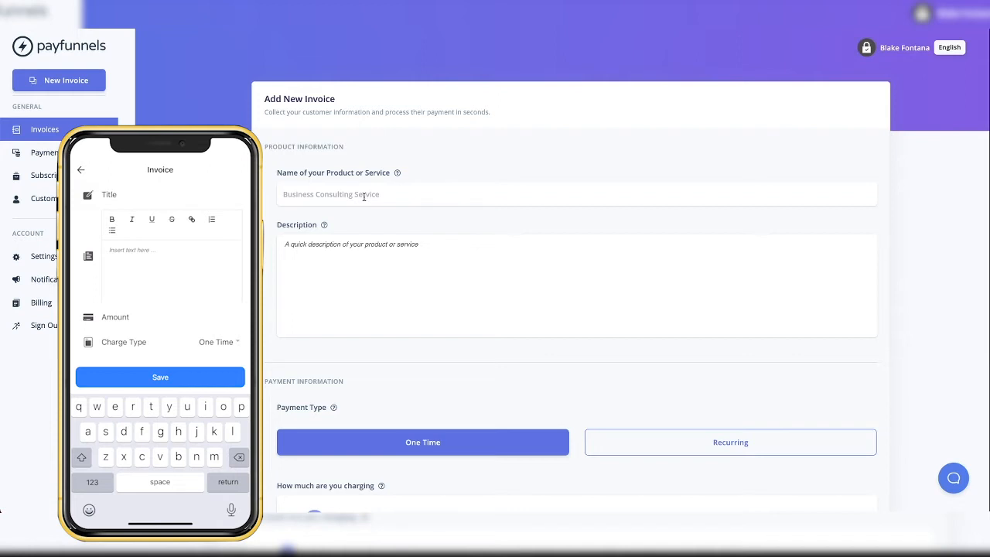
# - Name the product '12 Week Coaching Program Installment Plan' and fix the misspelled word
pyautogui.click(92, 483)
pyautogui.write('12 Week Coaching Program Installement Plan')
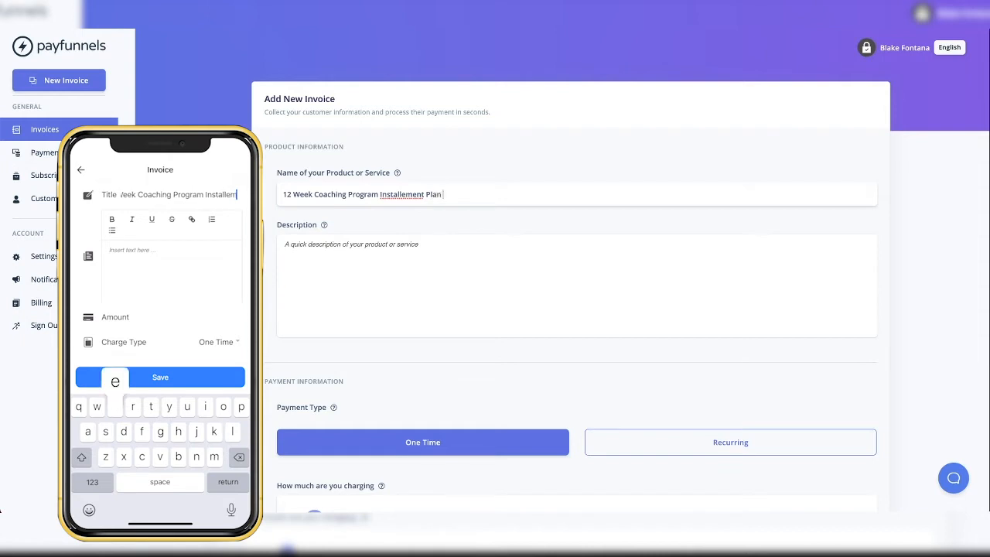
pyautogui.rightClick(402, 195)
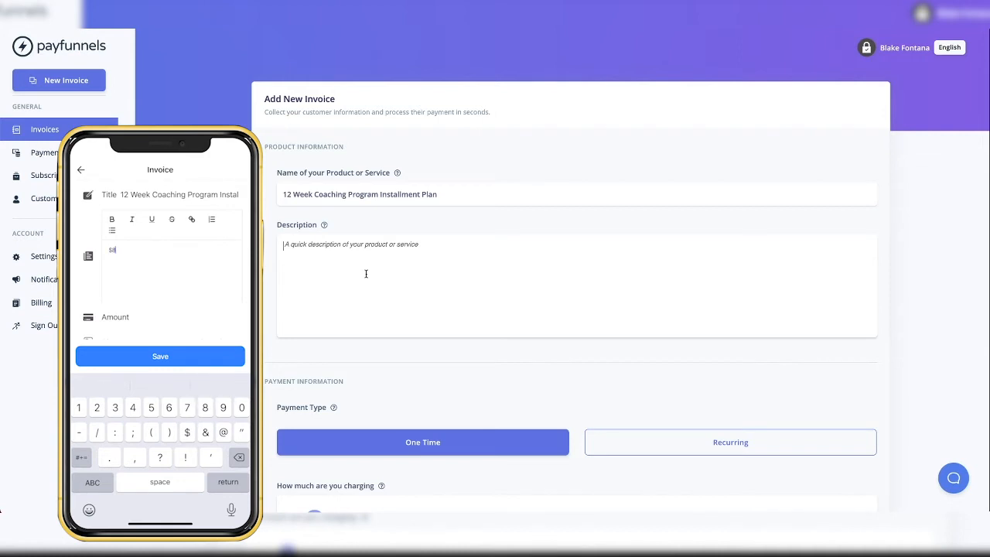
# - Describe the invoice as '12 Week Coaching Program Installment Plan - $800 x 3 Payment = $2,400'
pyautogui.write('$800')
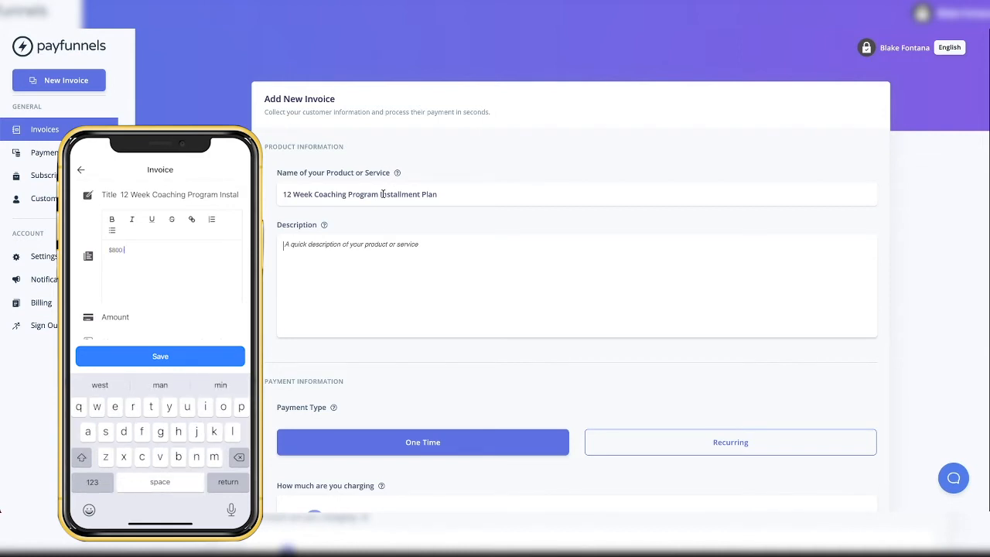
pyautogui.write('12 Week Coaching Program Installment Plan -')
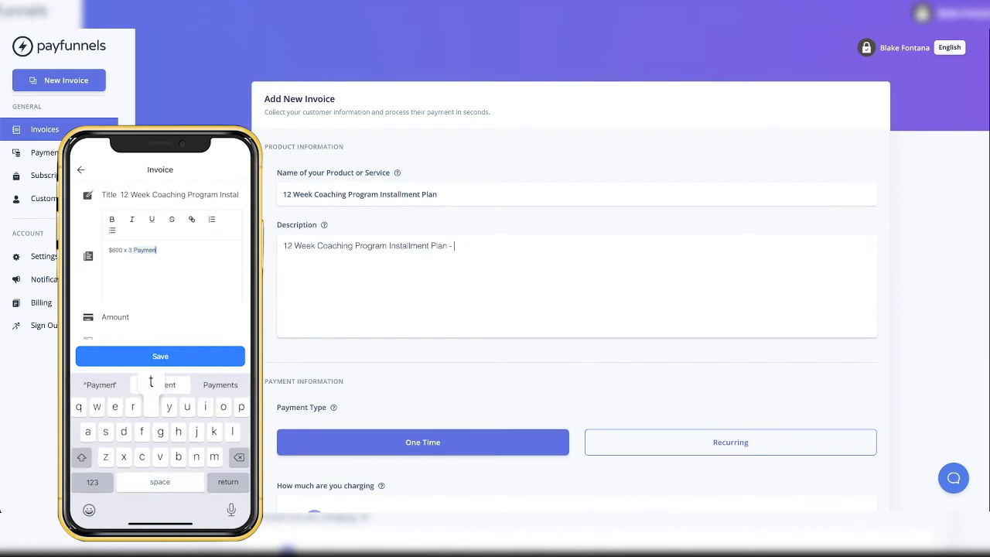
pyautogui.write('$')
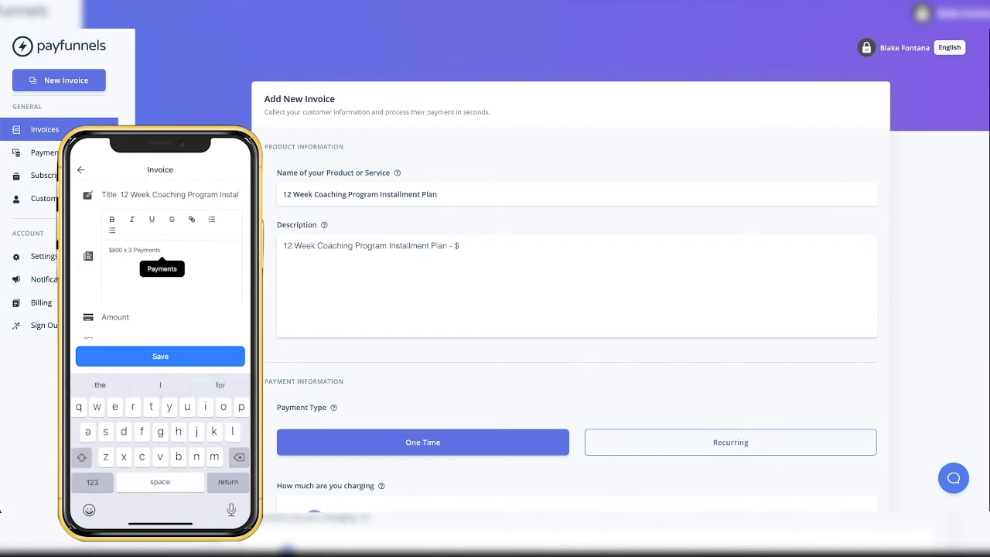
pyautogui.write('800 x')
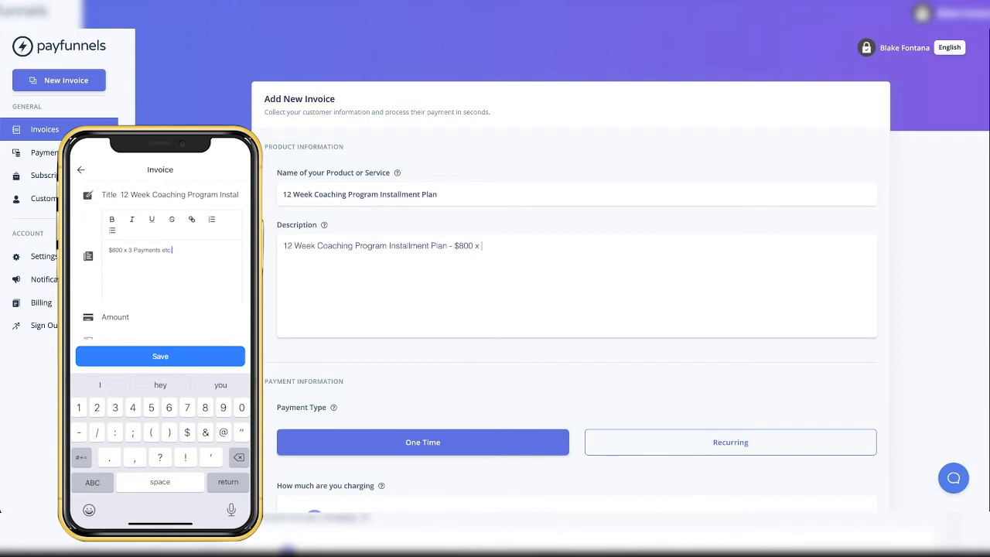
pyautogui.write('3 Payment')
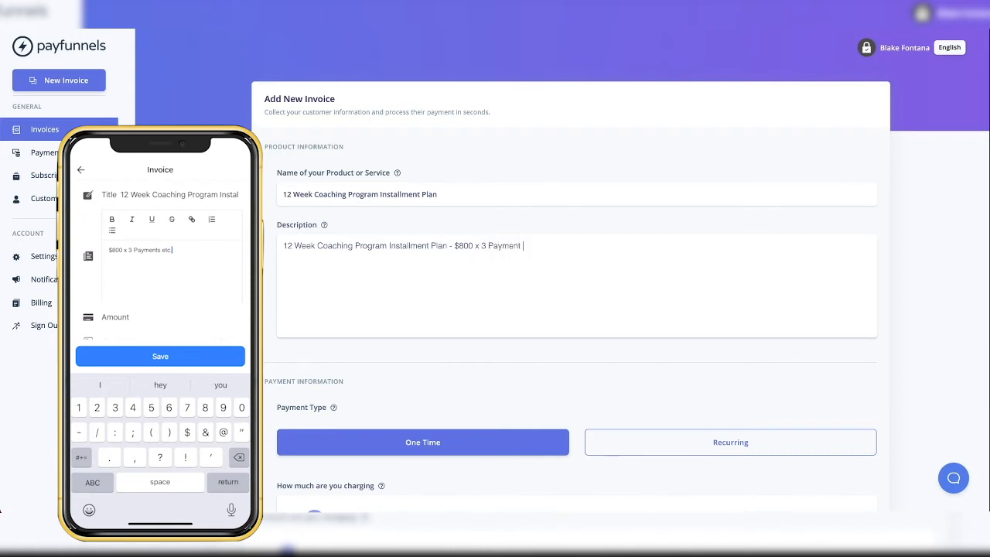
pyautogui.write('= $2,400')
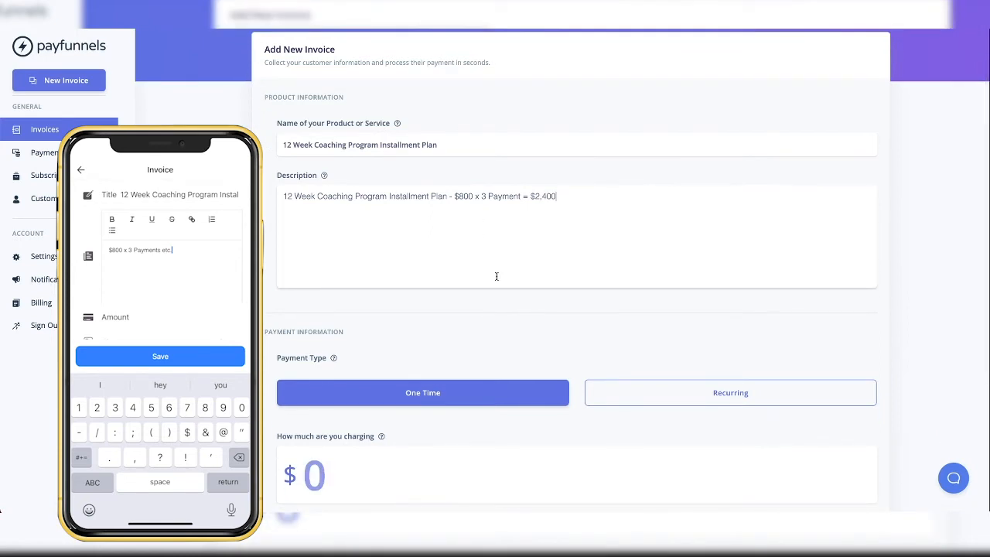
# - Charge $800 as a recurring payment with monthly billing frequency
pyautogui.scroll(-3)
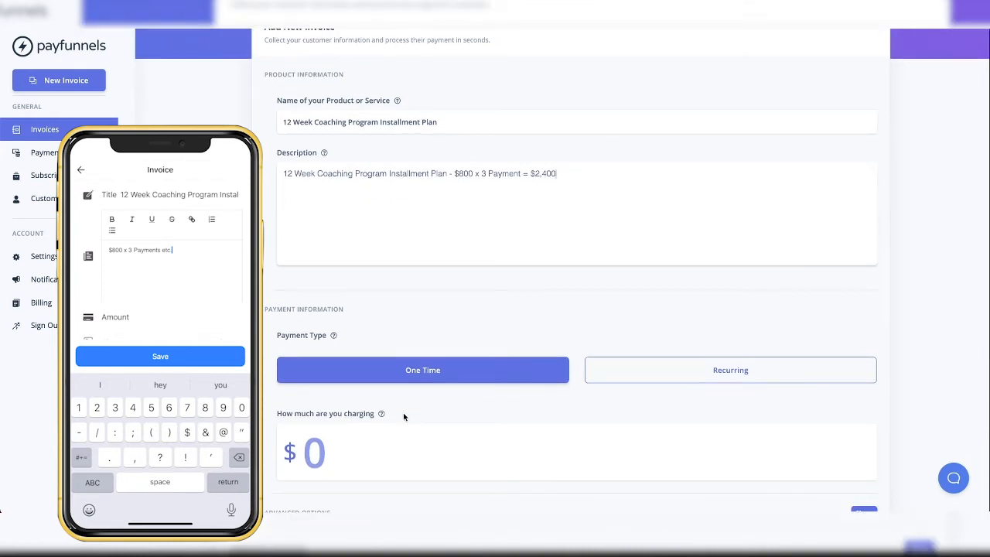
pyautogui.click(731, 370)
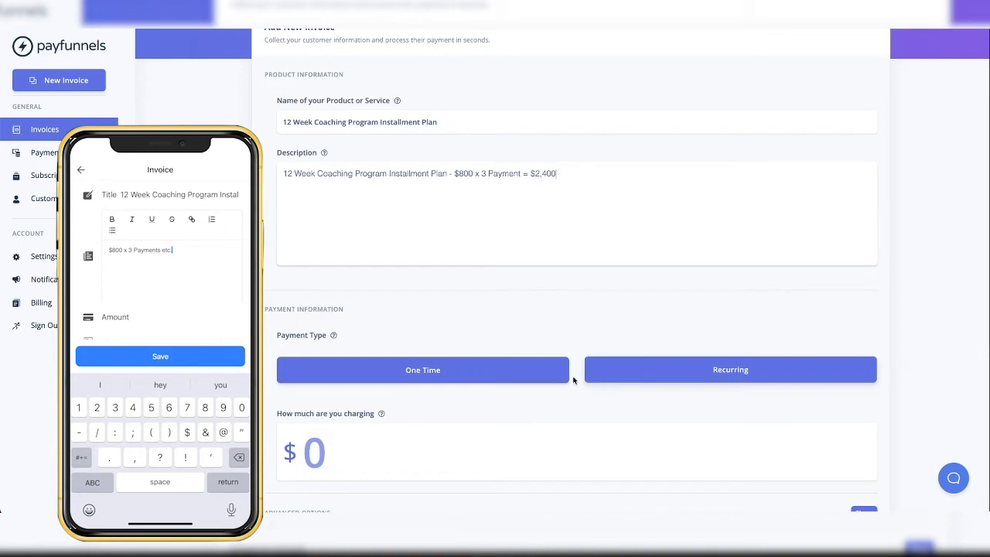
pyautogui.click(422, 370)
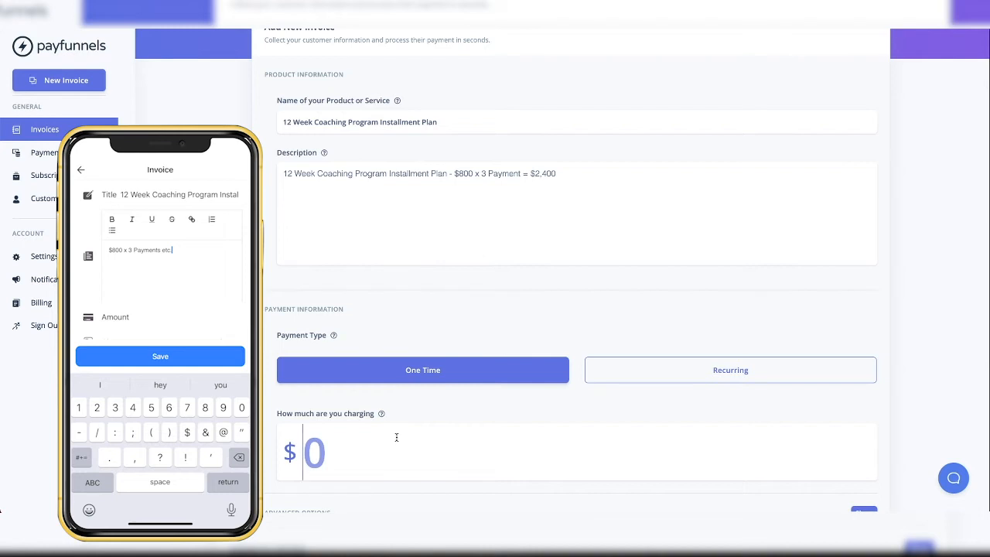
pyautogui.write('2')
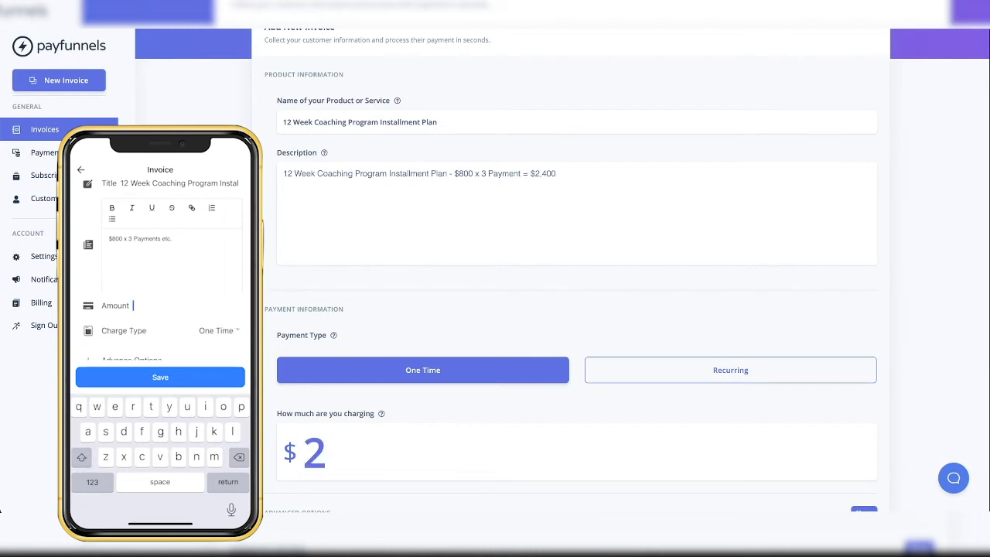
pyautogui.write('800')
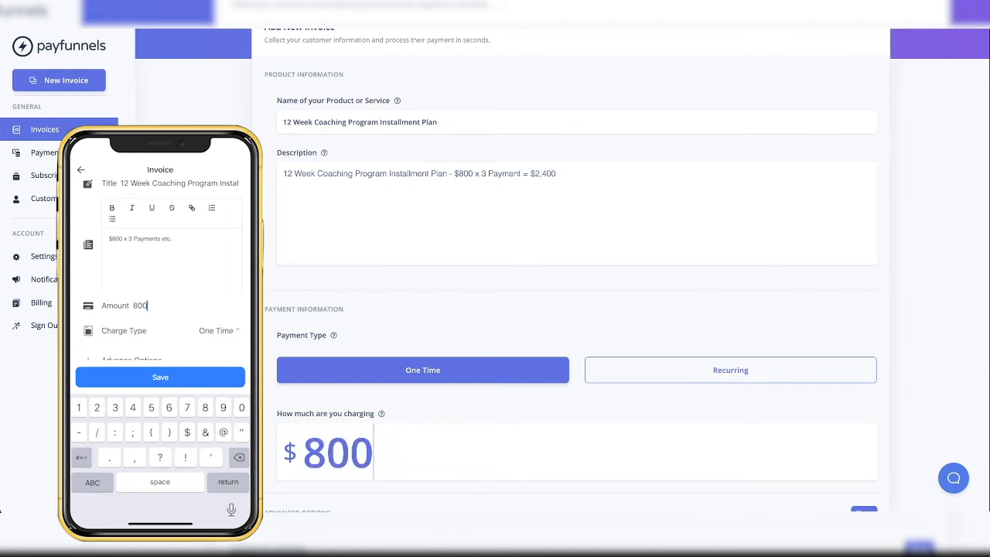
pyautogui.click(731, 370)
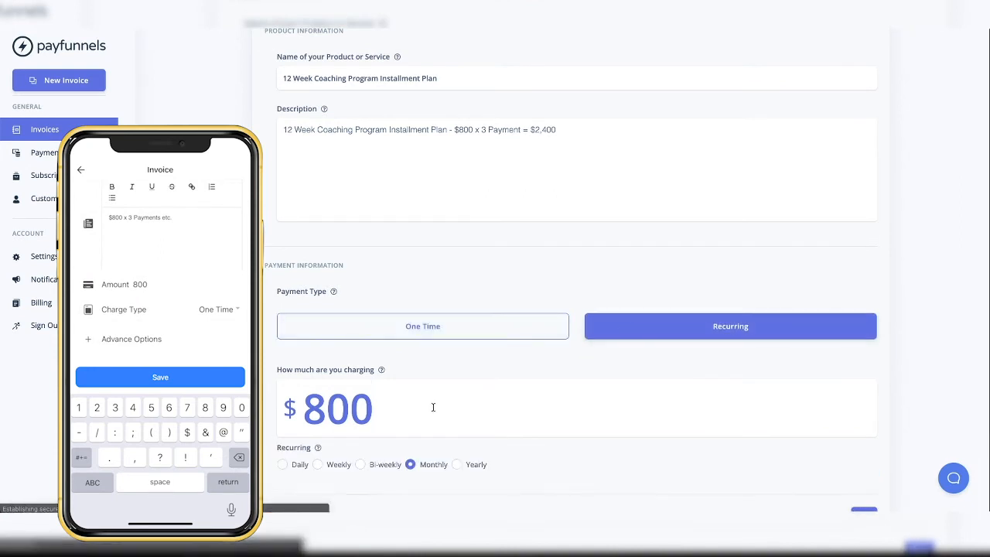
pyautogui.scroll(-3)
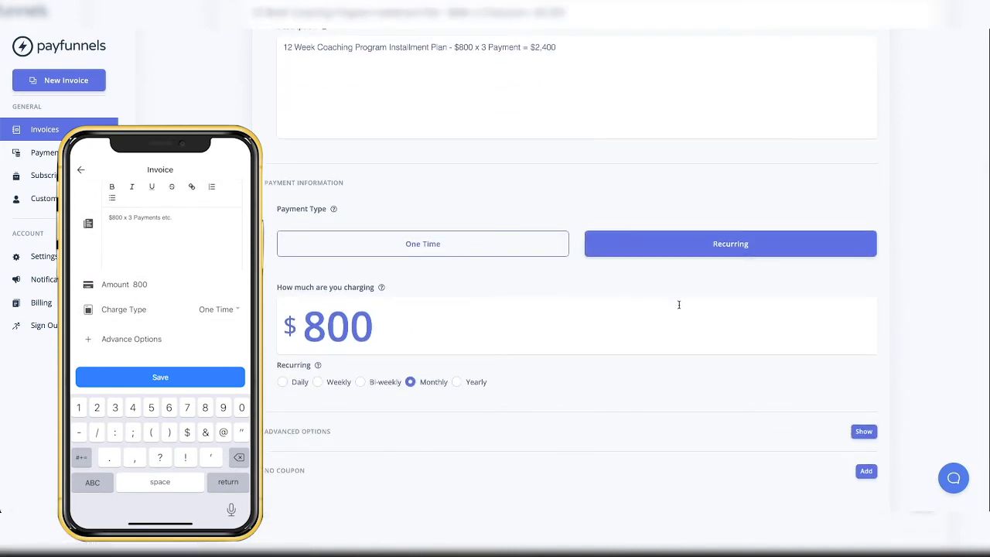
pyautogui.moveTo(399, 292)
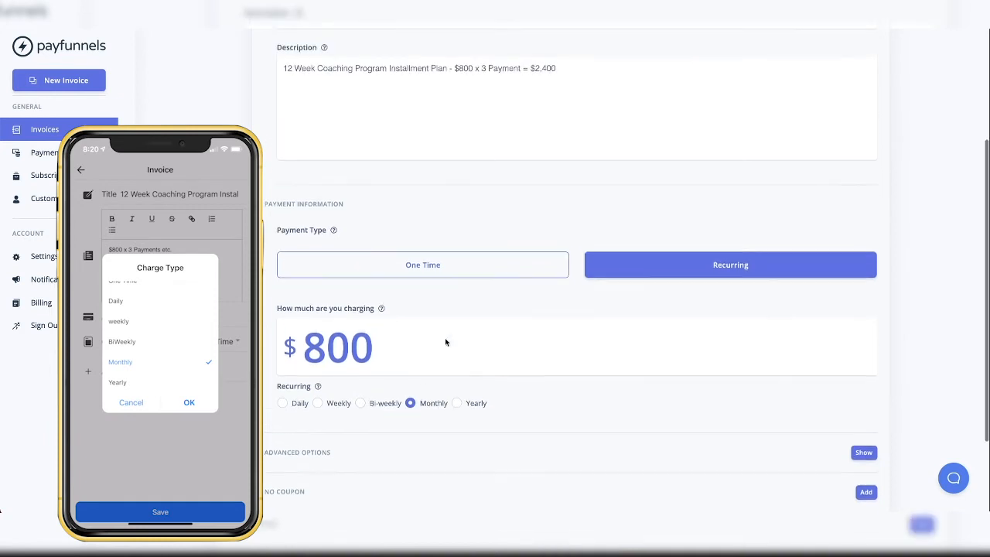
pyautogui.scroll(-3)
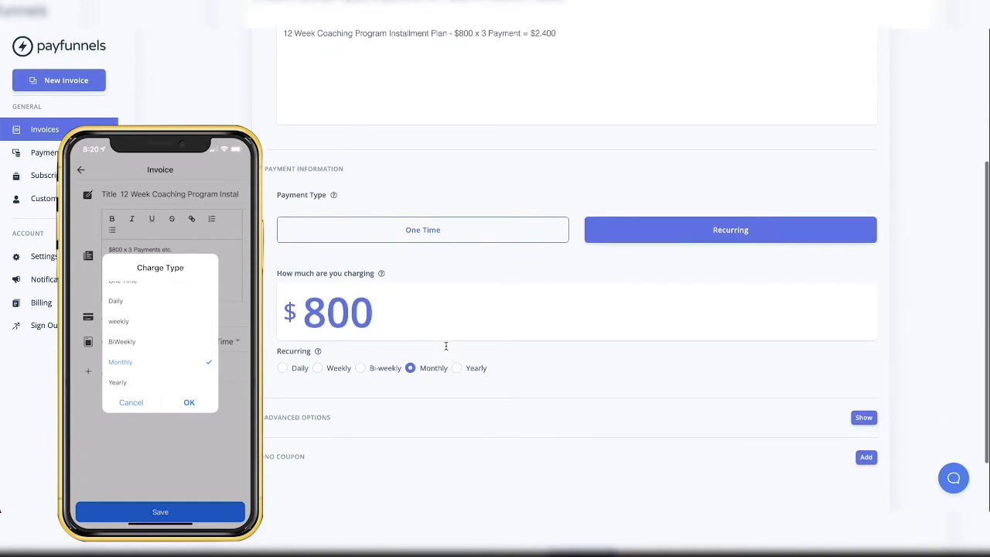
pyautogui.click(189, 402)
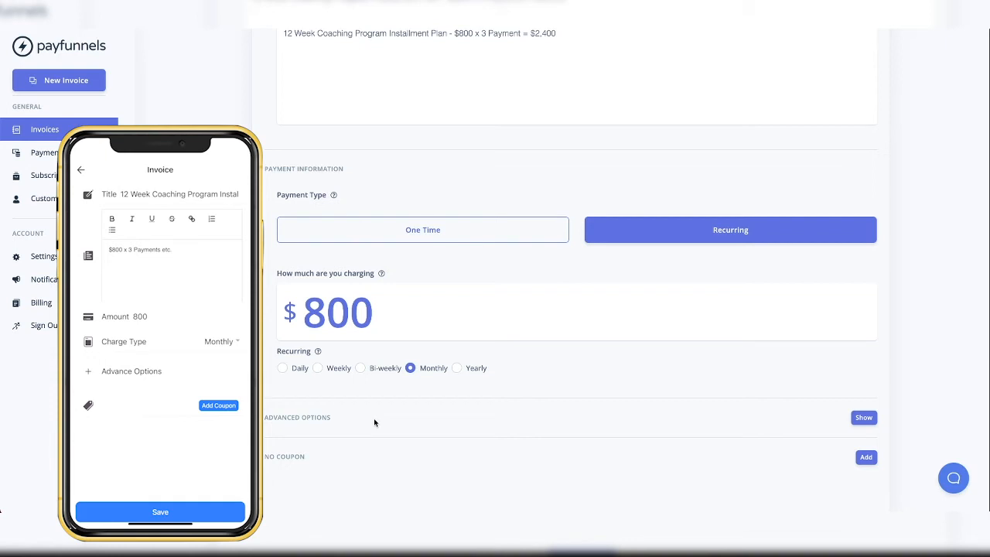
pyautogui.click(863, 418)
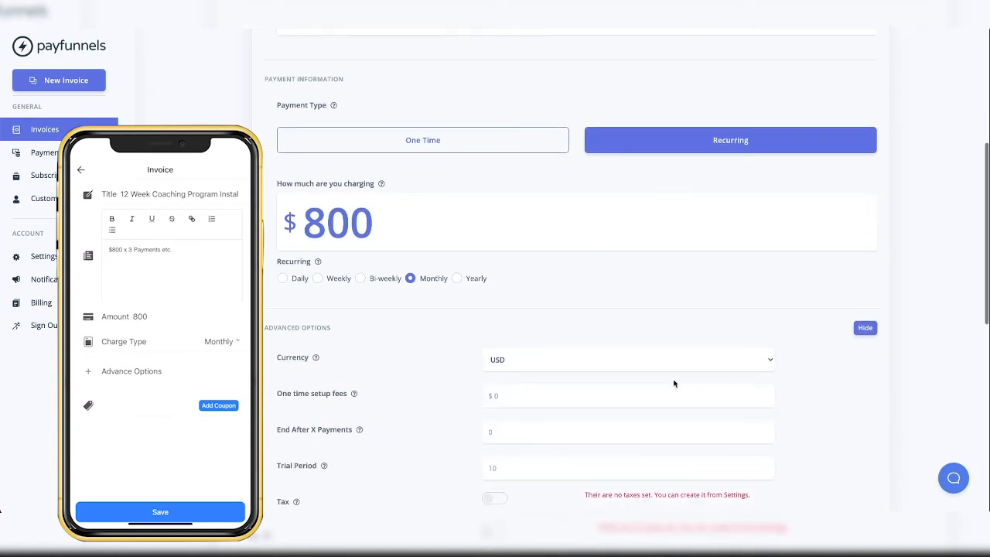
pyautogui.scroll(-3)
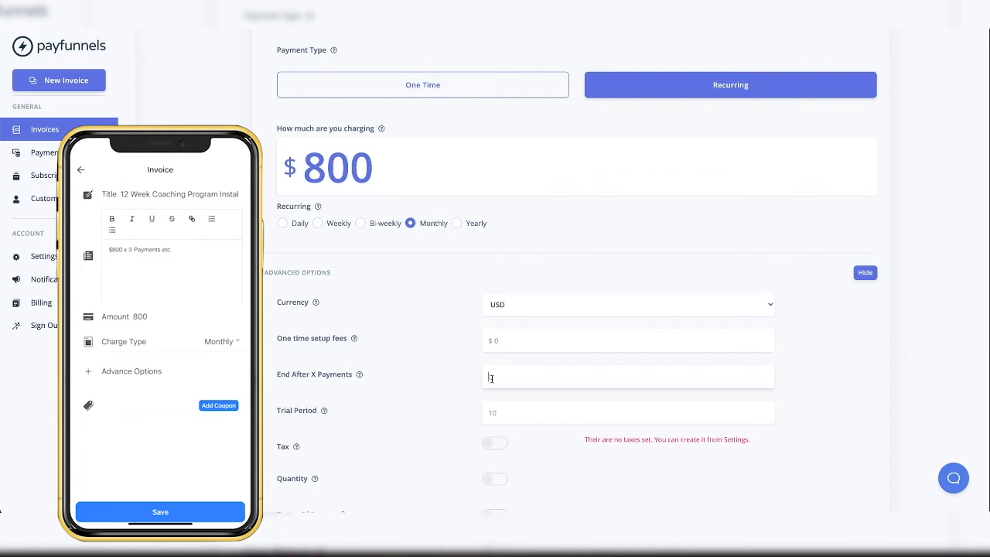
pyautogui.write('3')
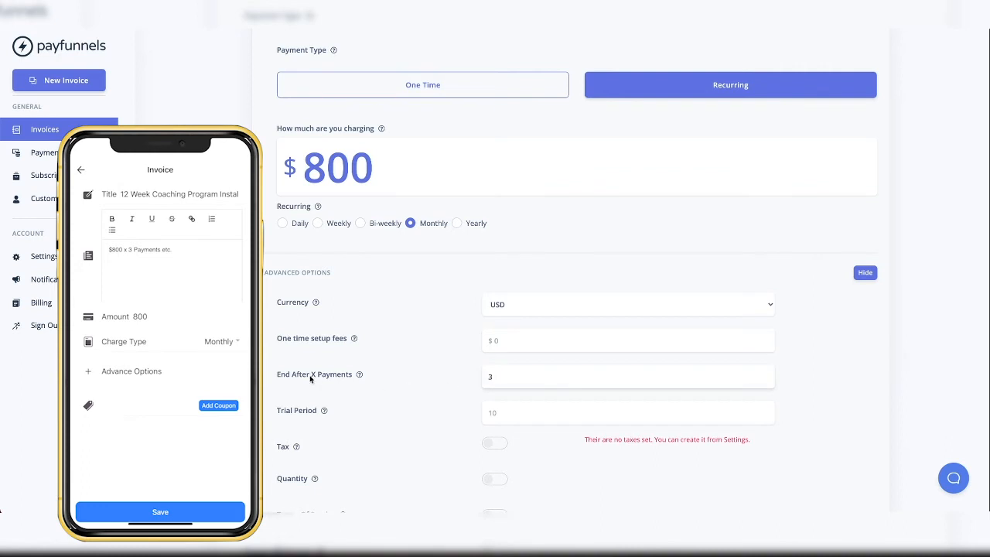
pyautogui.scroll(-3)
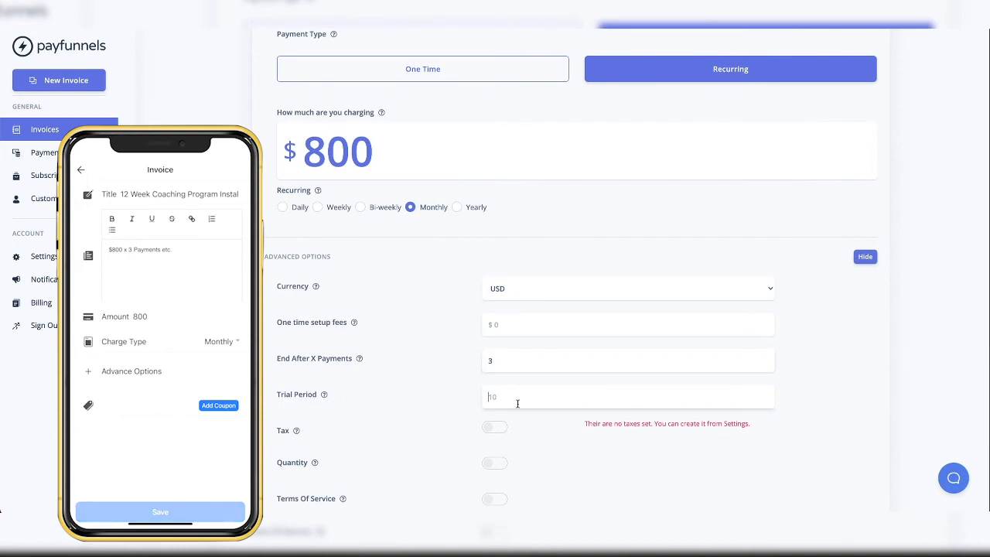
pyautogui.scroll(-3)
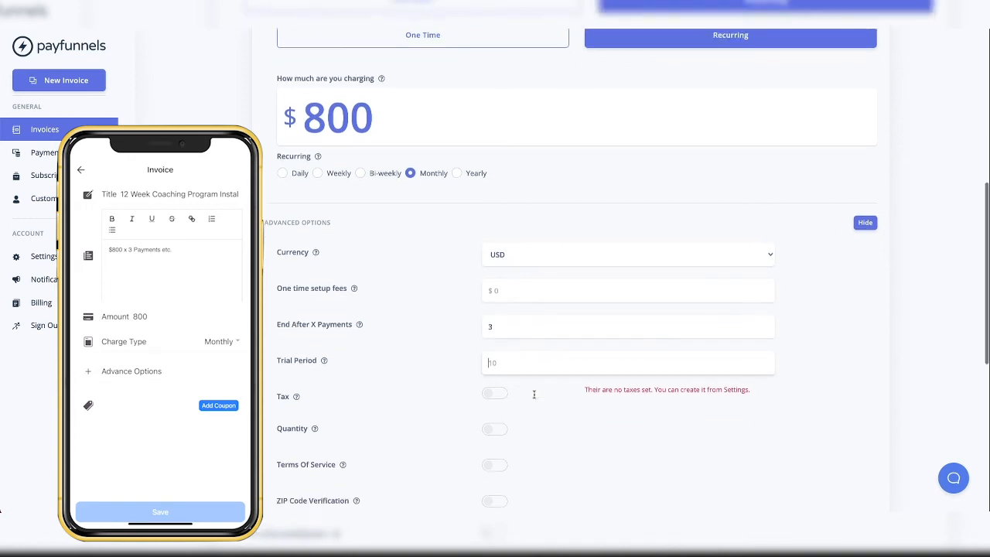
pyautogui.scroll(-3)
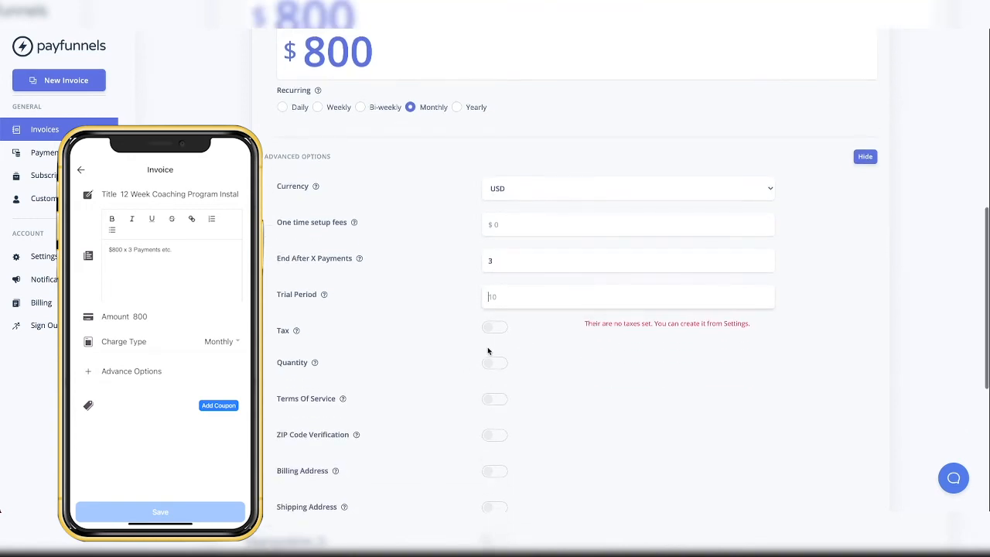
pyautogui.scroll(-3)
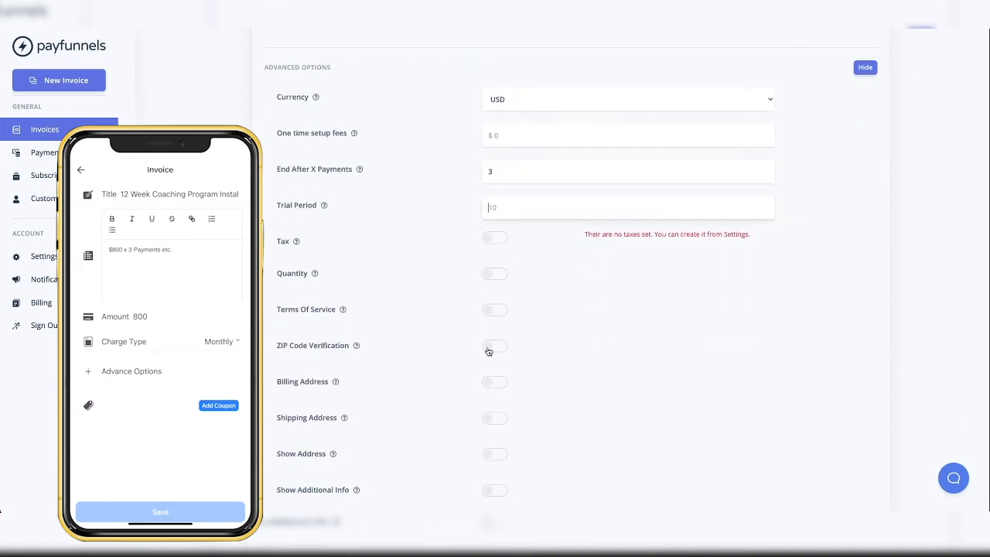
pyautogui.click(495, 347)
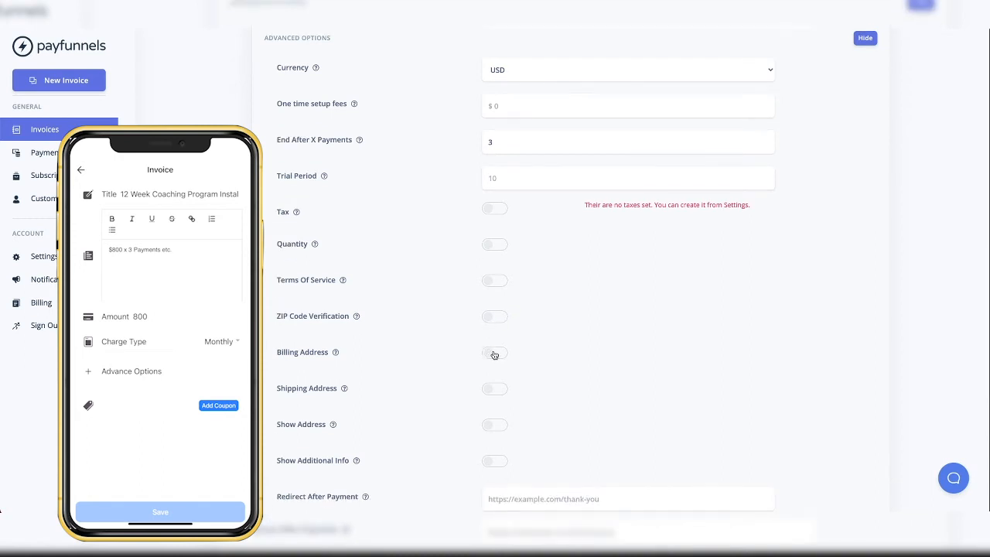
pyautogui.scroll(-3)
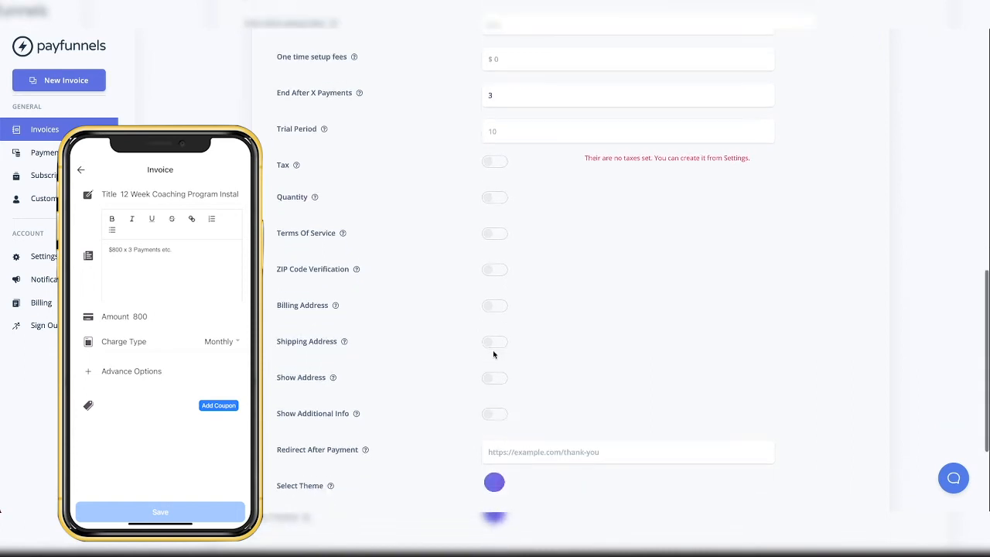
pyautogui.scroll(-3)
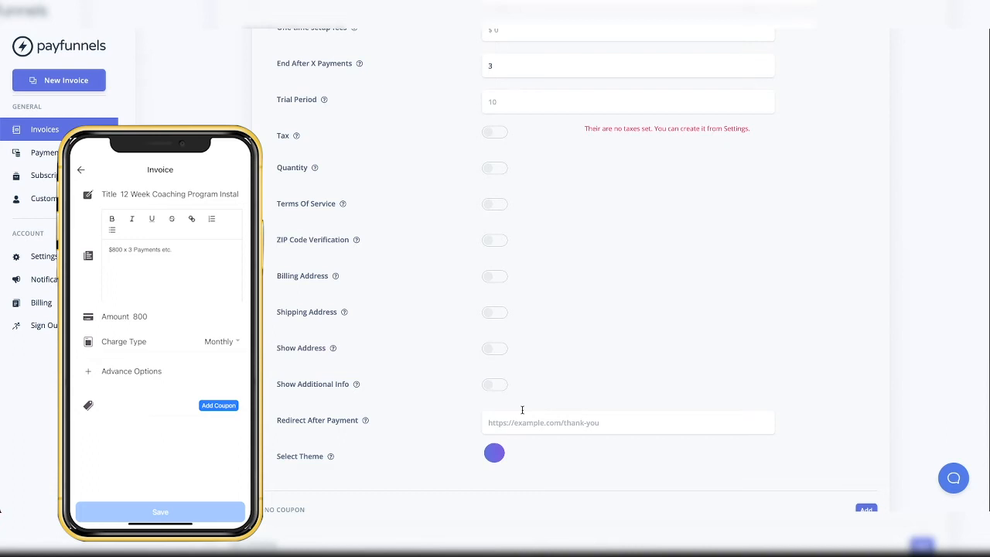
pyautogui.click(627, 423)
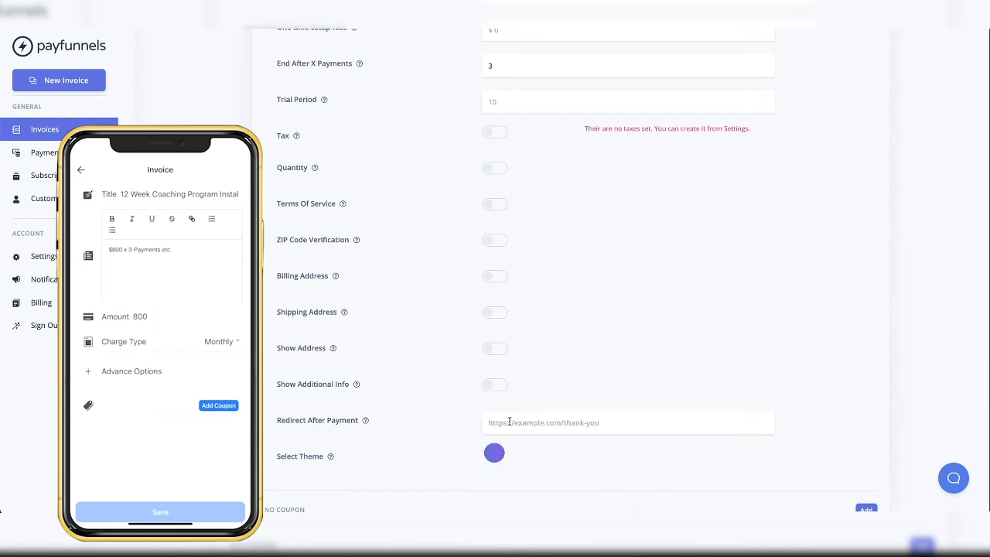
pyautogui.scroll(-3)
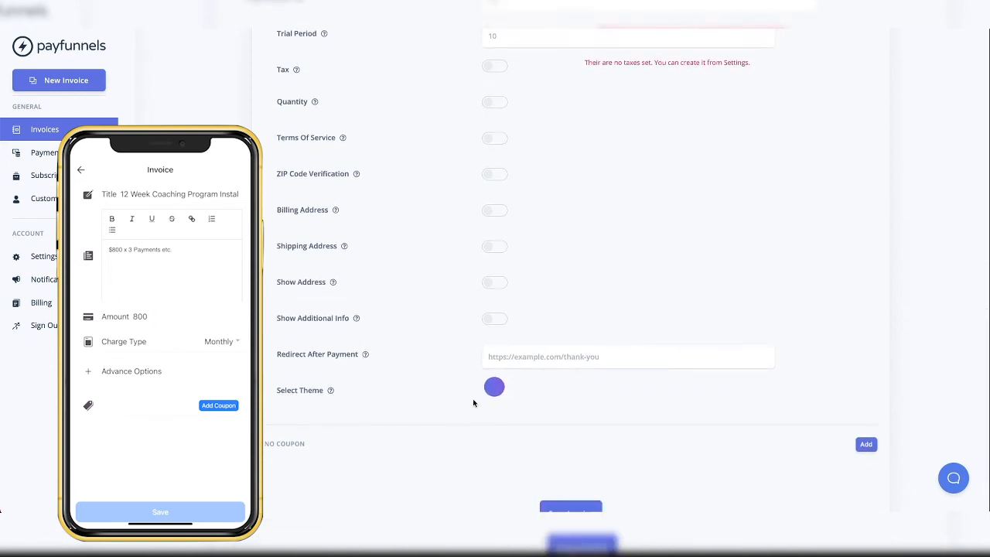
pyautogui.moveTo(462, 396)
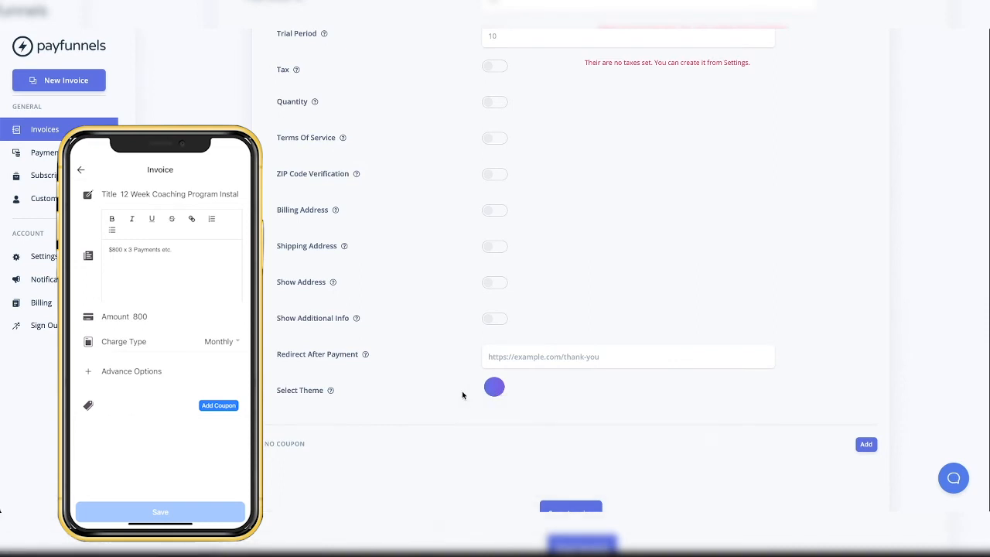
pyautogui.click(494, 387)
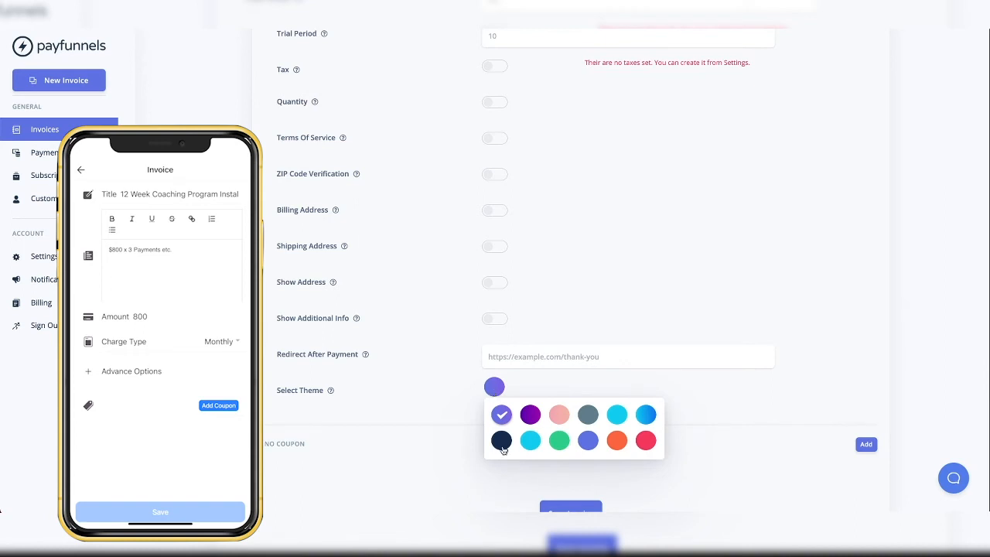
pyautogui.click(501, 439)
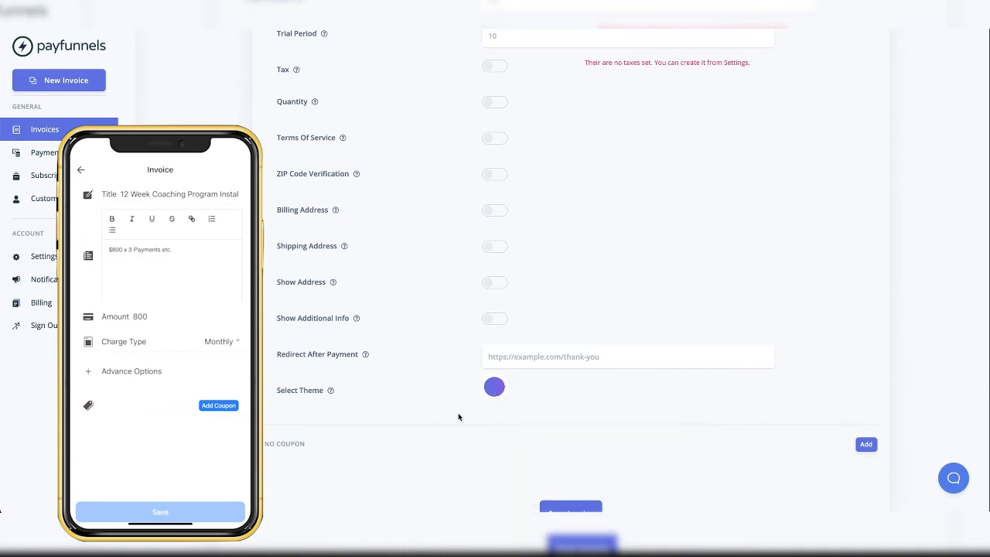
pyautogui.scroll(-3)
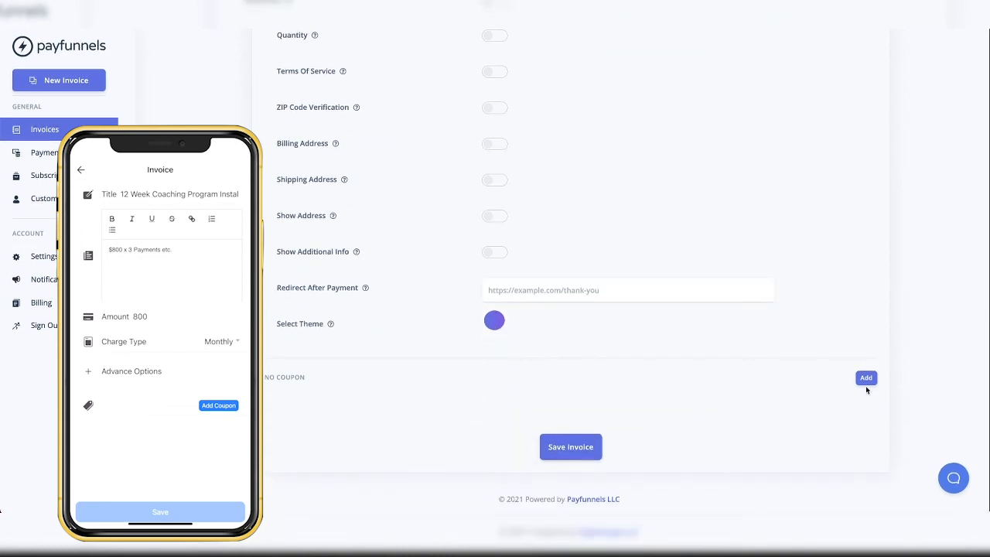
pyautogui.click(866, 377)
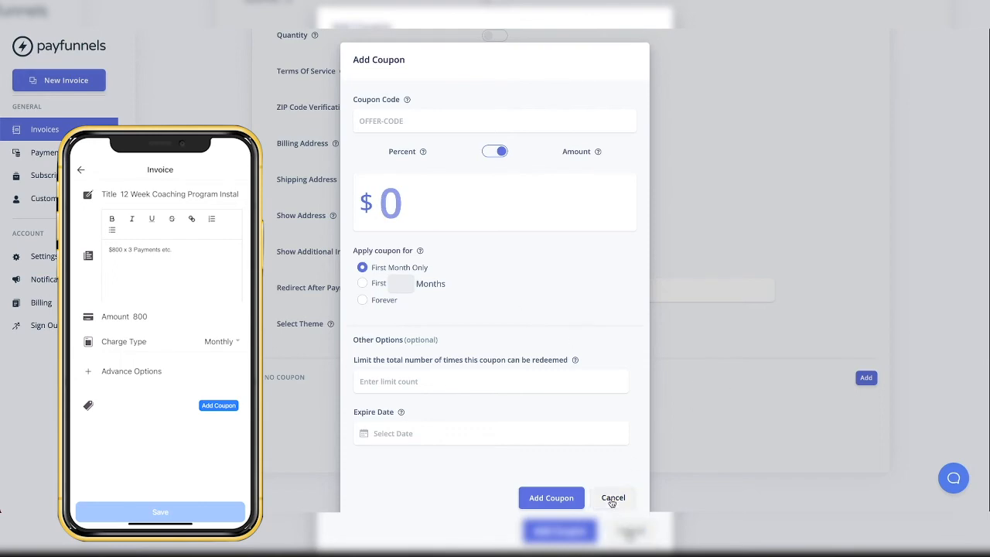
pyautogui.click(613, 499)
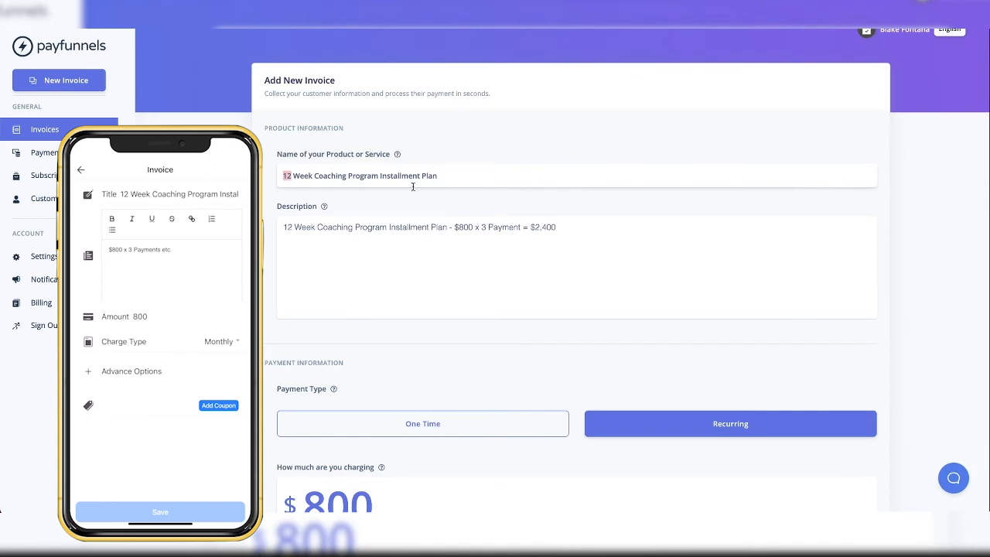
pyautogui.scroll(-3)
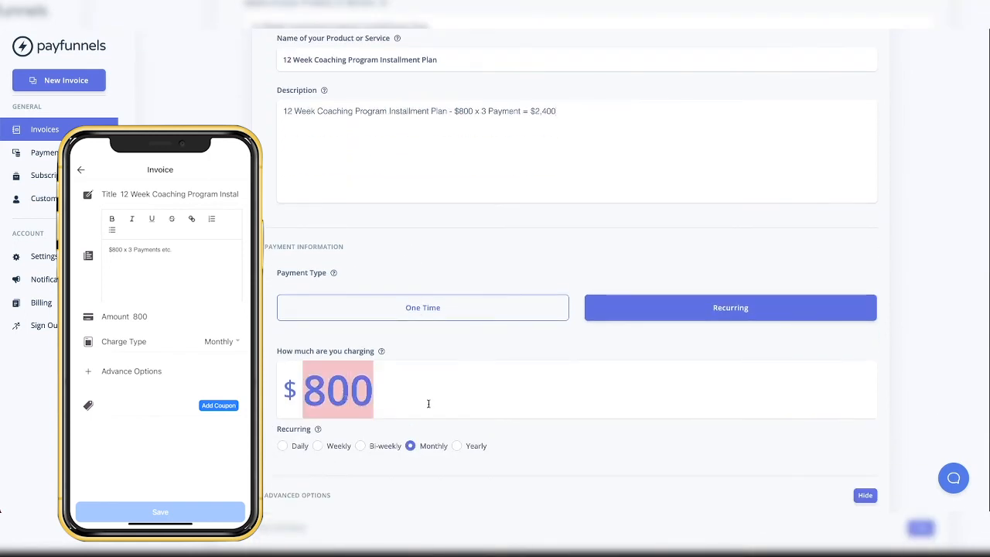
pyautogui.scroll(-3)
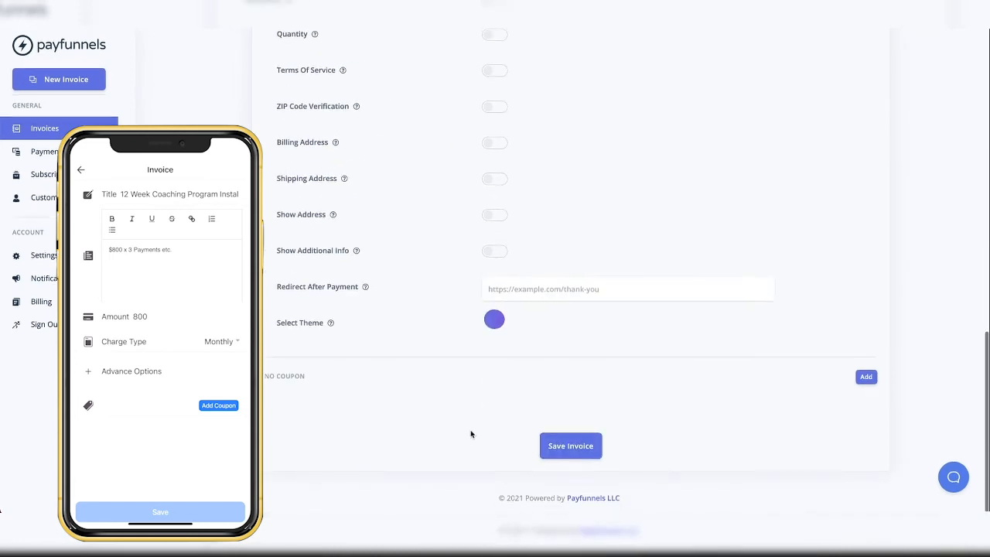
# - Save the invoice and show its details with the short payment link pfnl.co/NgTf7
pyautogui.click(570, 446)
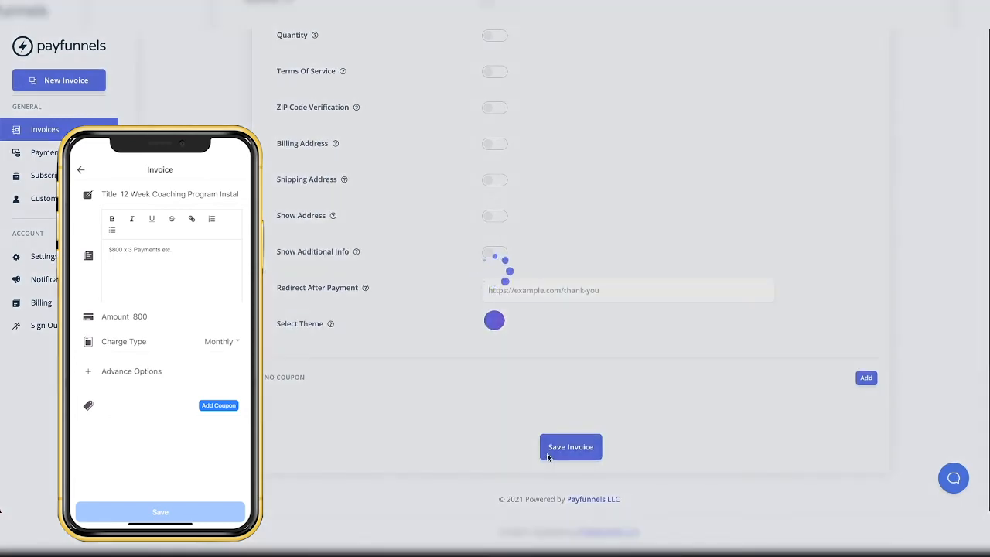
pyautogui.click(571, 445)
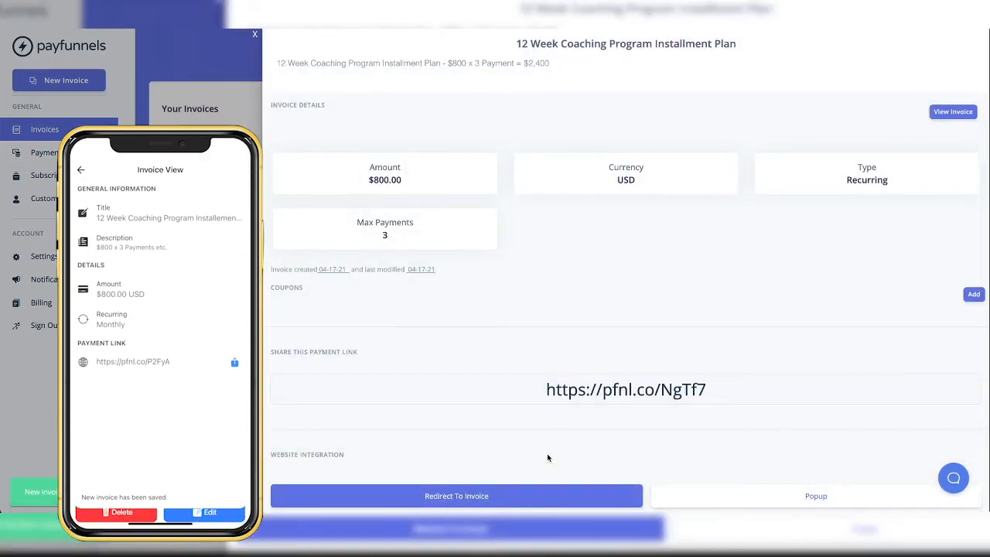
pyautogui.moveTo(596, 424)
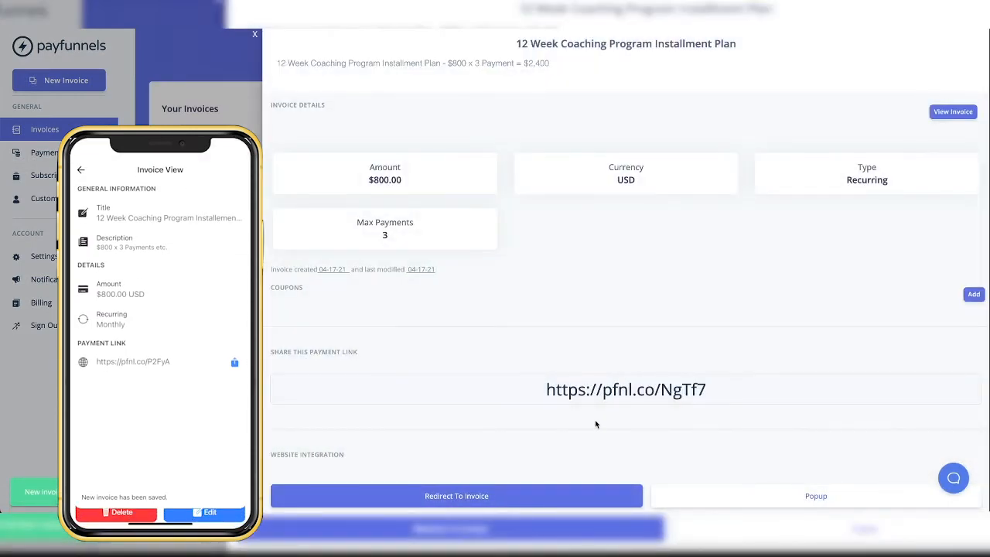
pyautogui.moveTo(596, 402)
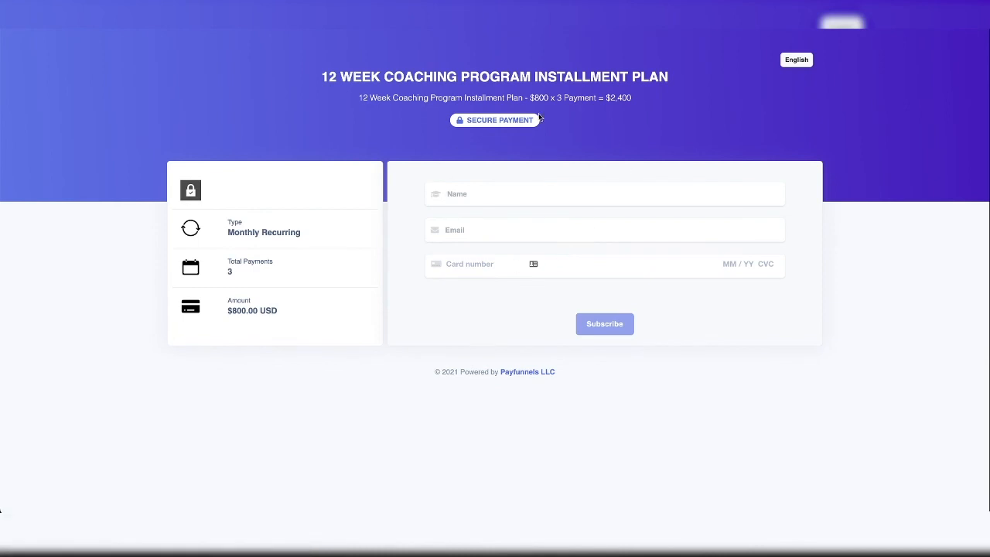
pyautogui.moveTo(462, 142)
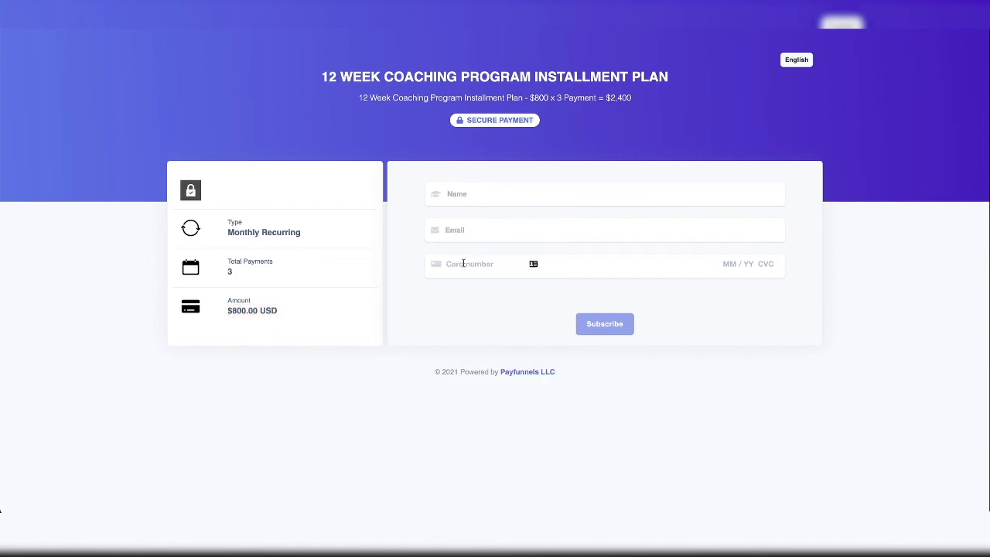
pyautogui.moveTo(798, 279)
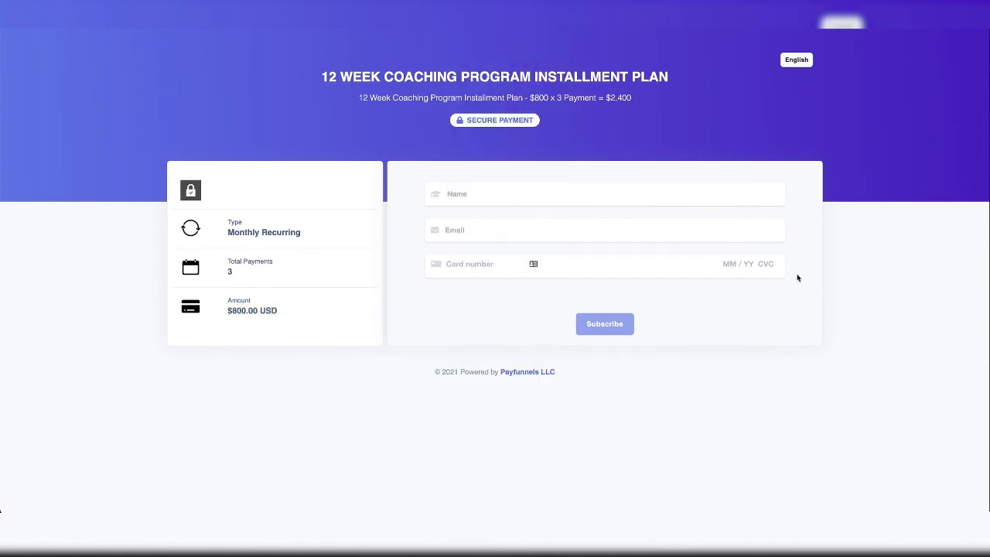
pyautogui.moveTo(757, 297)
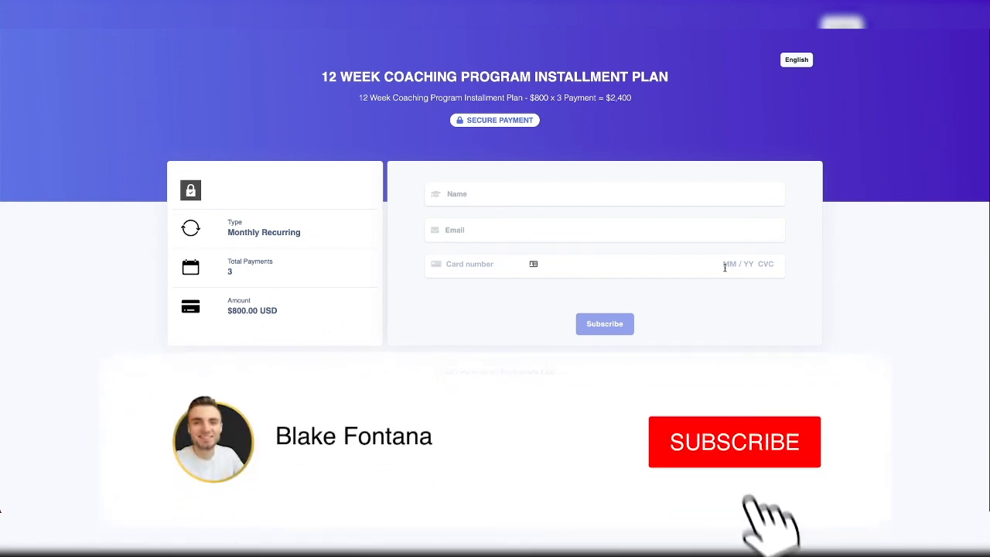
pyautogui.click(733, 441)
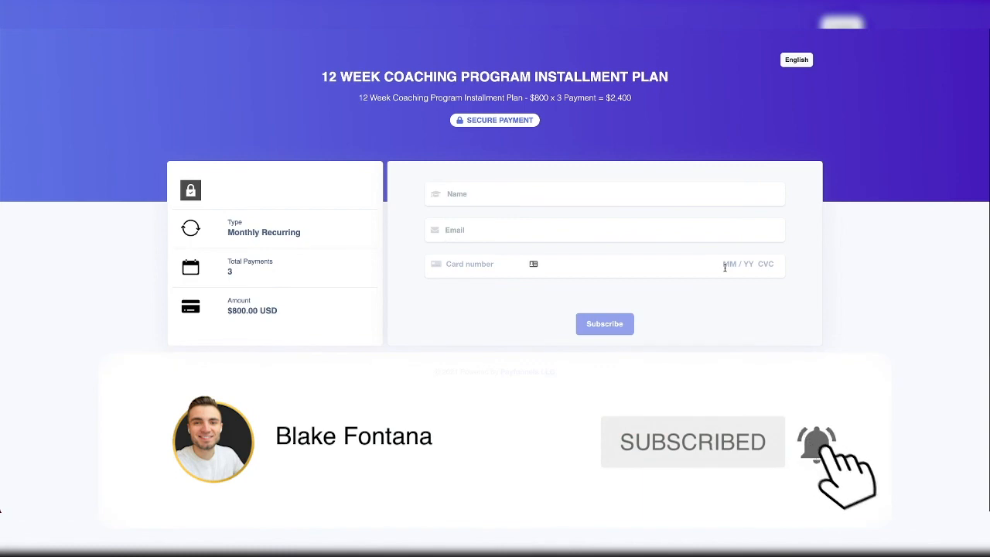